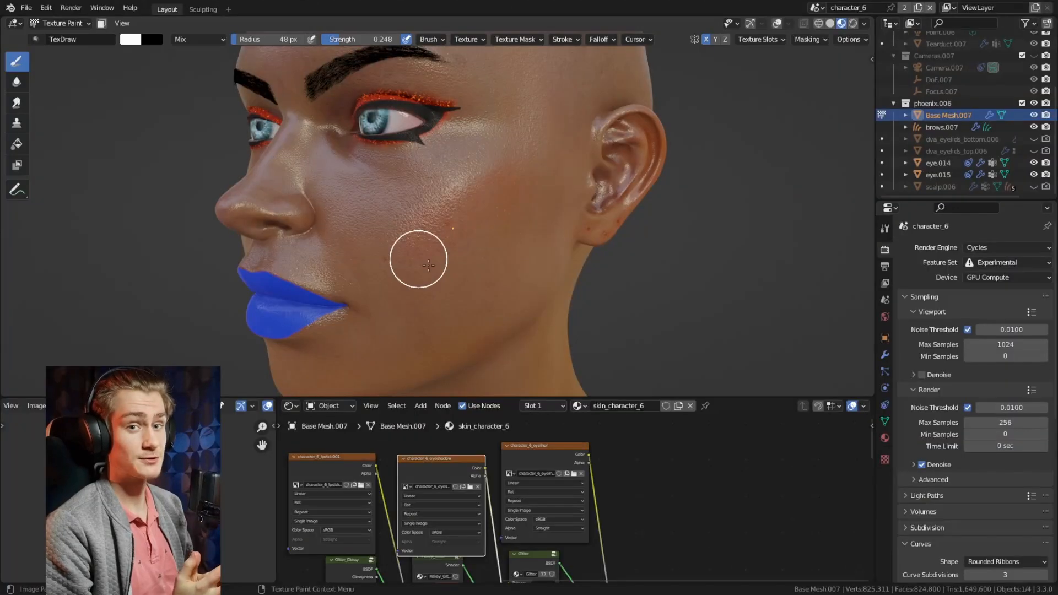
Show the rendered face with the iris Hue Saturation Value node at hue 0.53, saturation 0.74, value 1.4
left_click(17, 81)
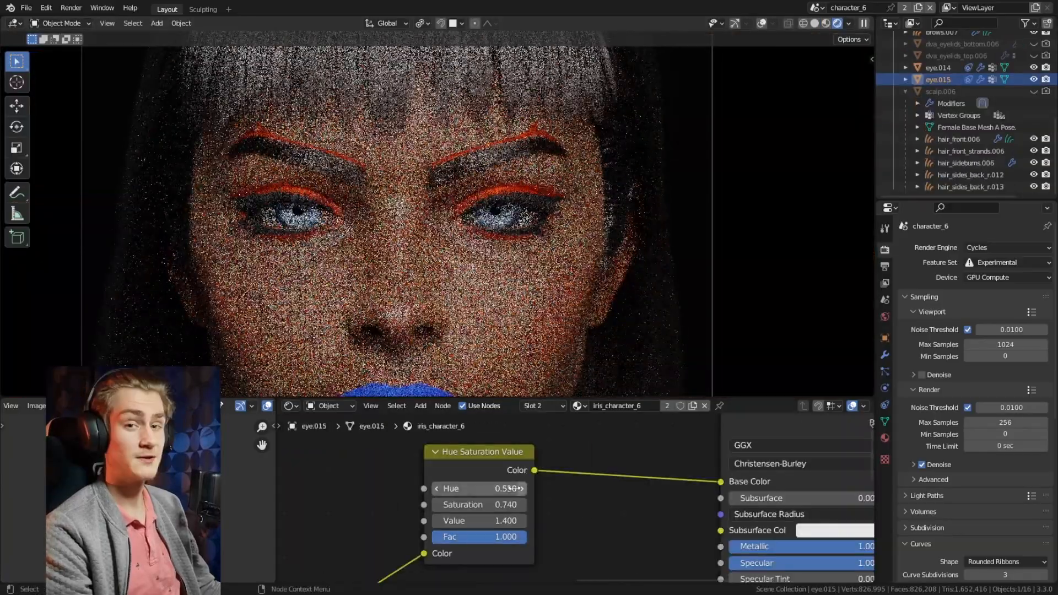
Select Base Mesh.002 and show its 'show' material with the Level 1 Image Texture feeding a Mix factor
left_click(958, 139)
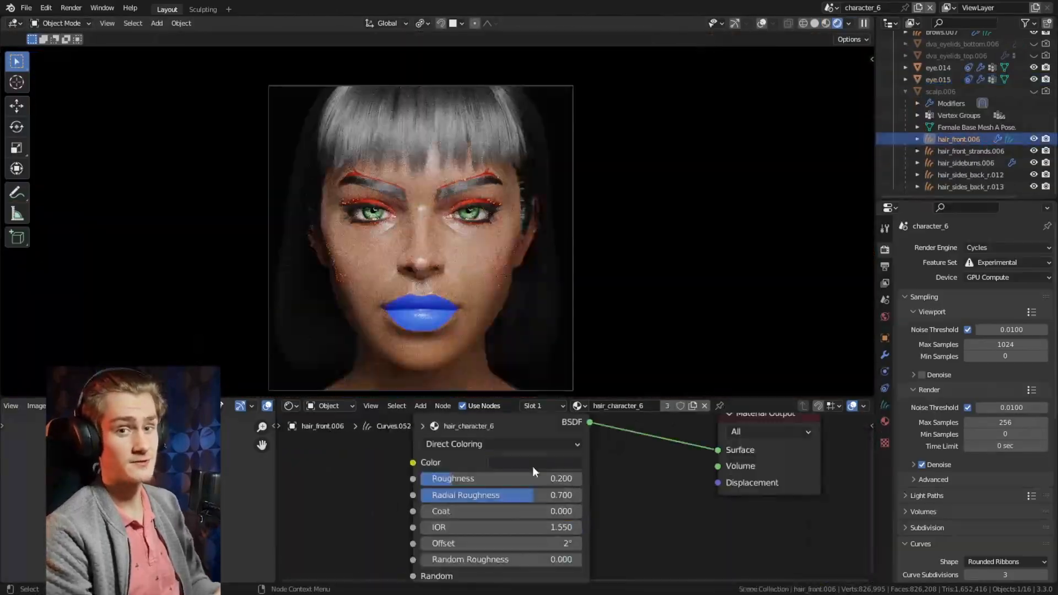
left_click(536, 462)
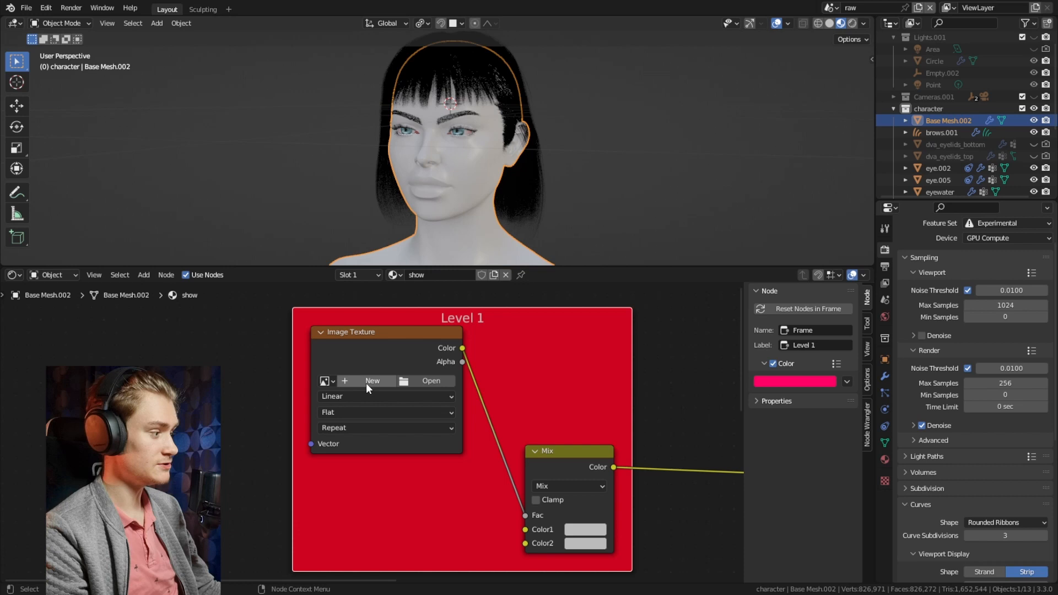
Create a new untitled image for the Level 1 Image Texture node as the lip mask
left_click(371, 380)
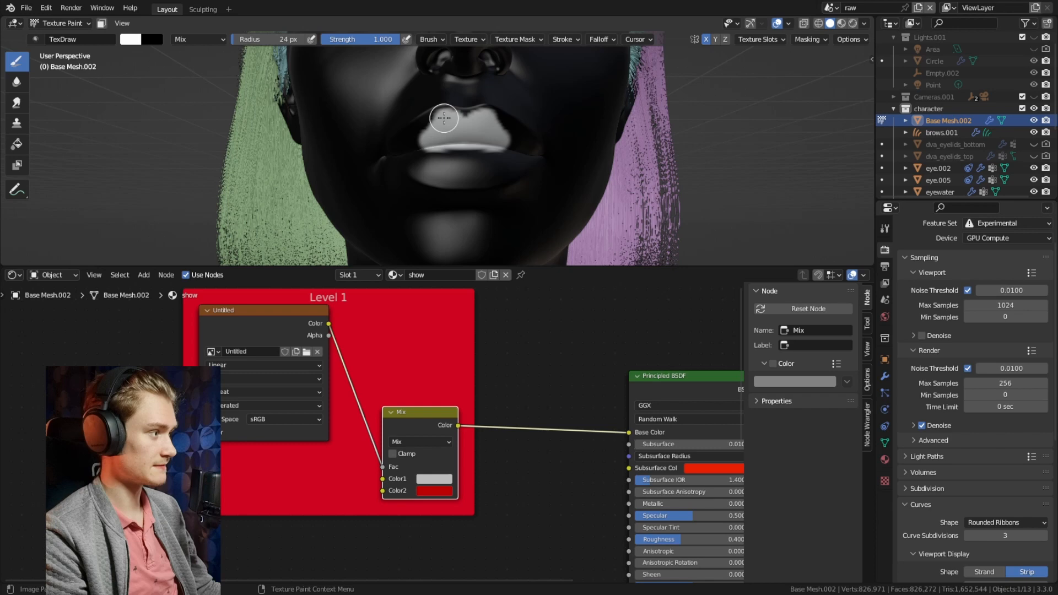
Paint white mask strokes over the lips with the TexDraw brush to reveal the red Mix colour
left_click(61, 22)
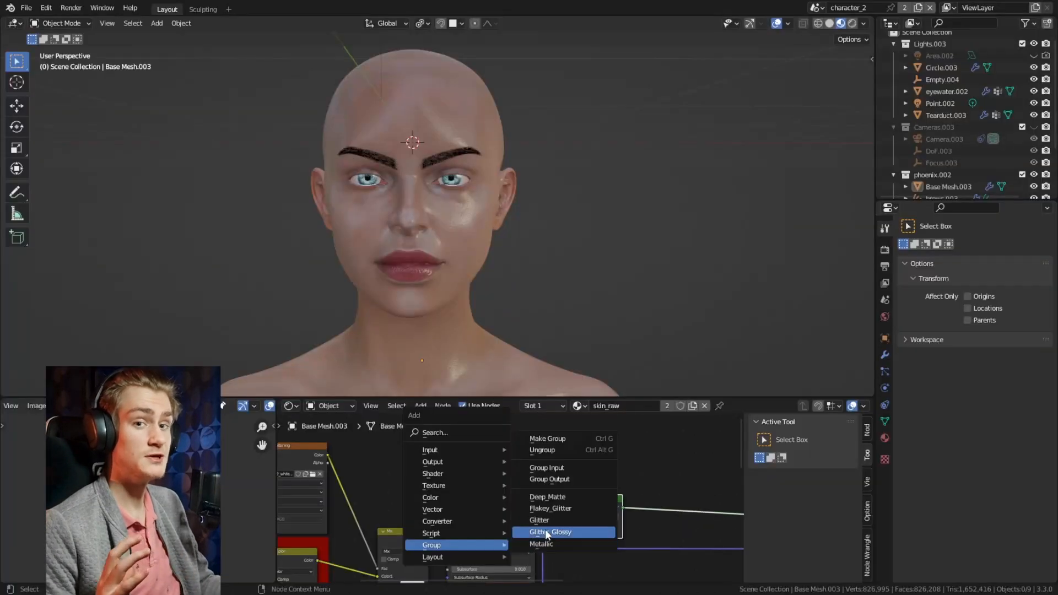
Add the Glitter group node to skin_raw, mixed with the Principled BSDF through a Mix Shader
left_click(549, 531)
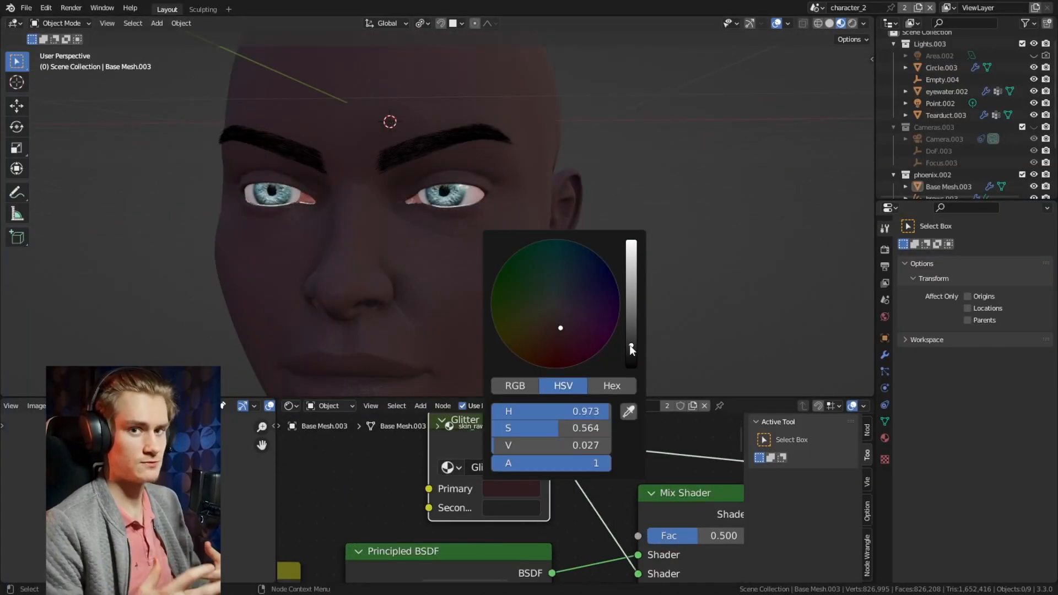